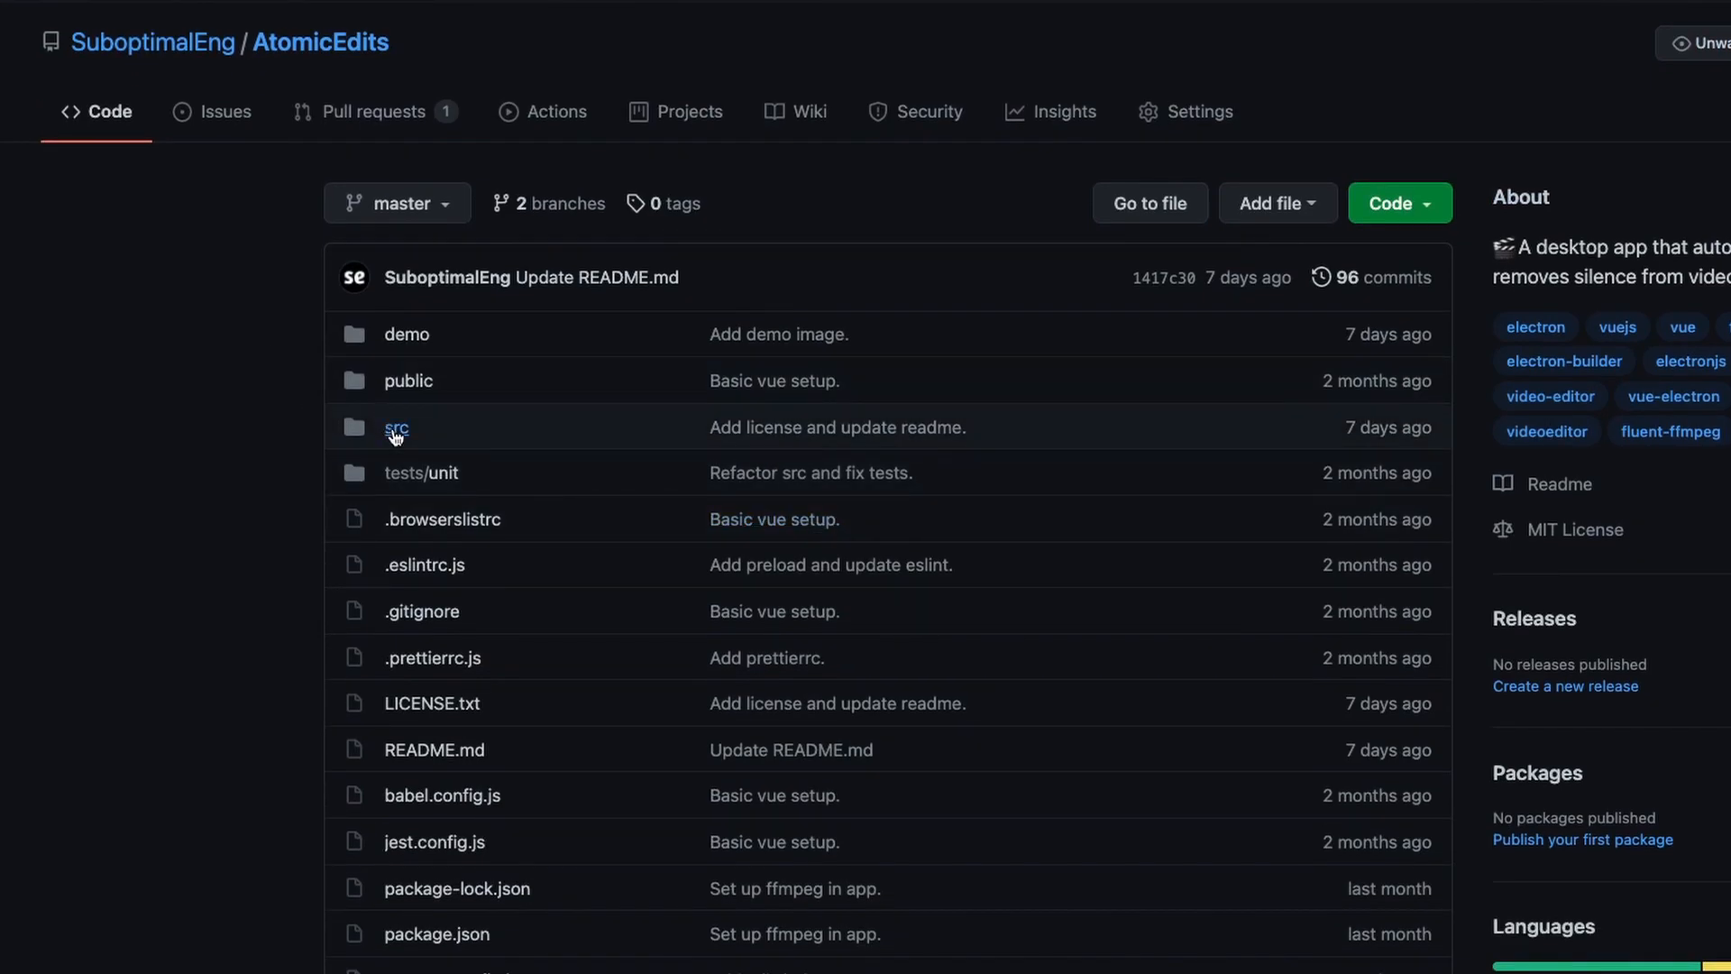
- Scroll through the AtomicEdits repository view in github.dev, with the store's index.js open
scroll("down", 3)
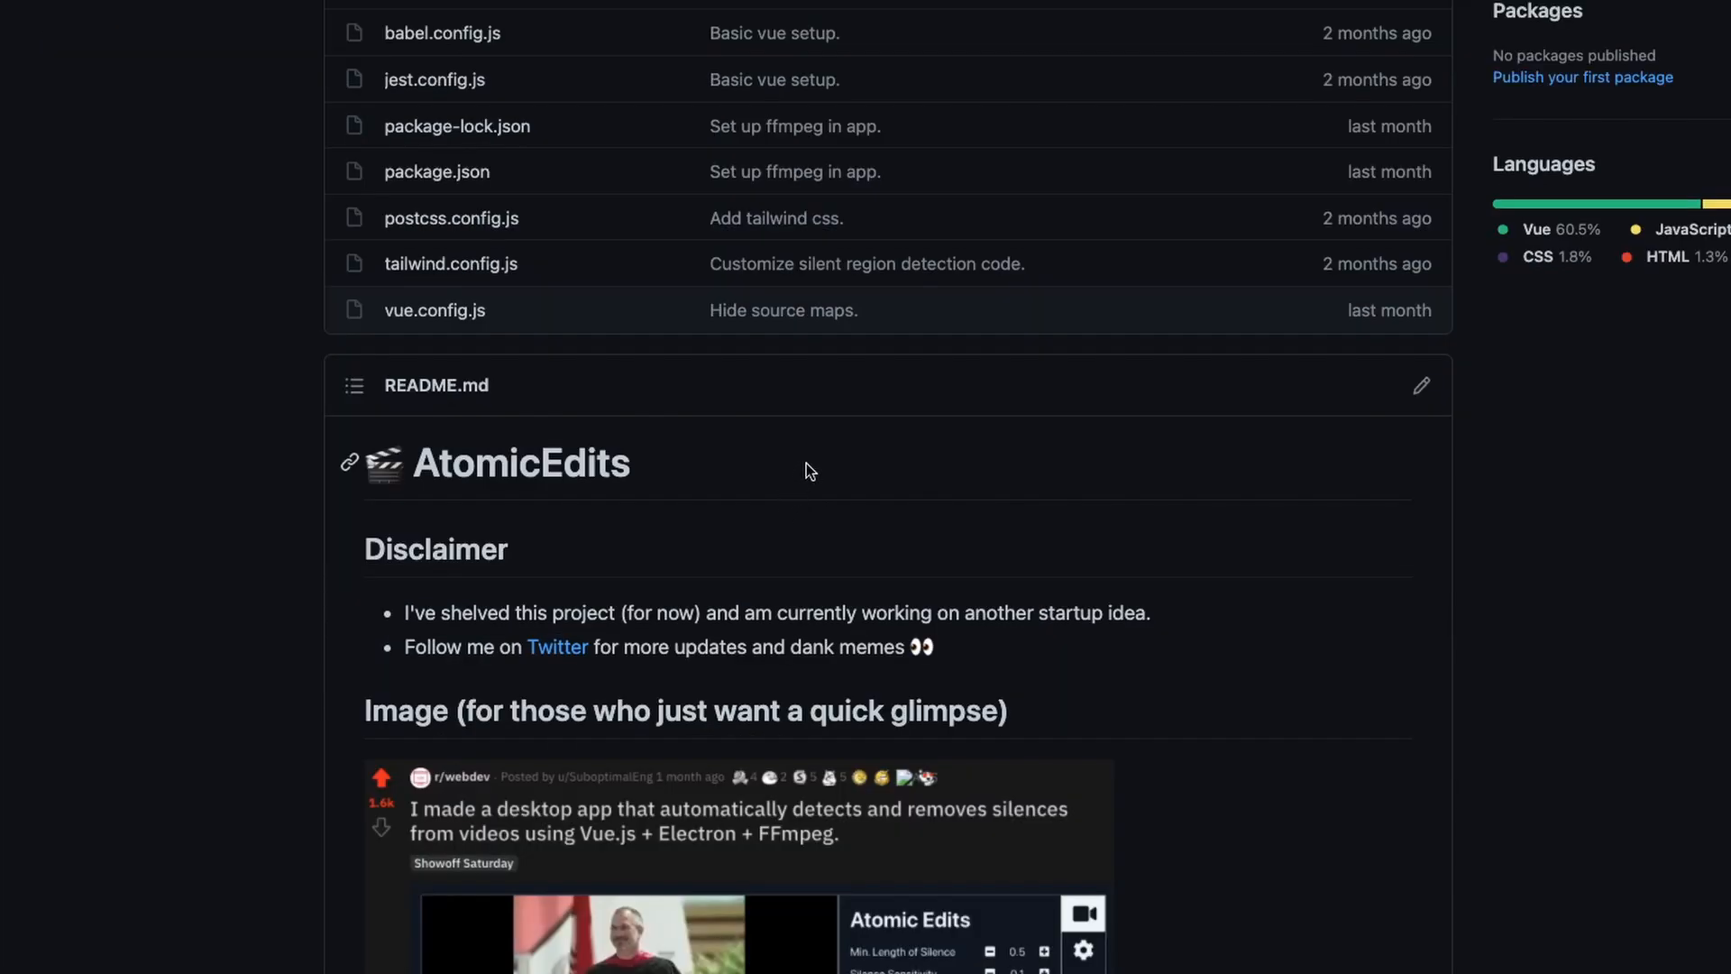
scroll("down", 3)
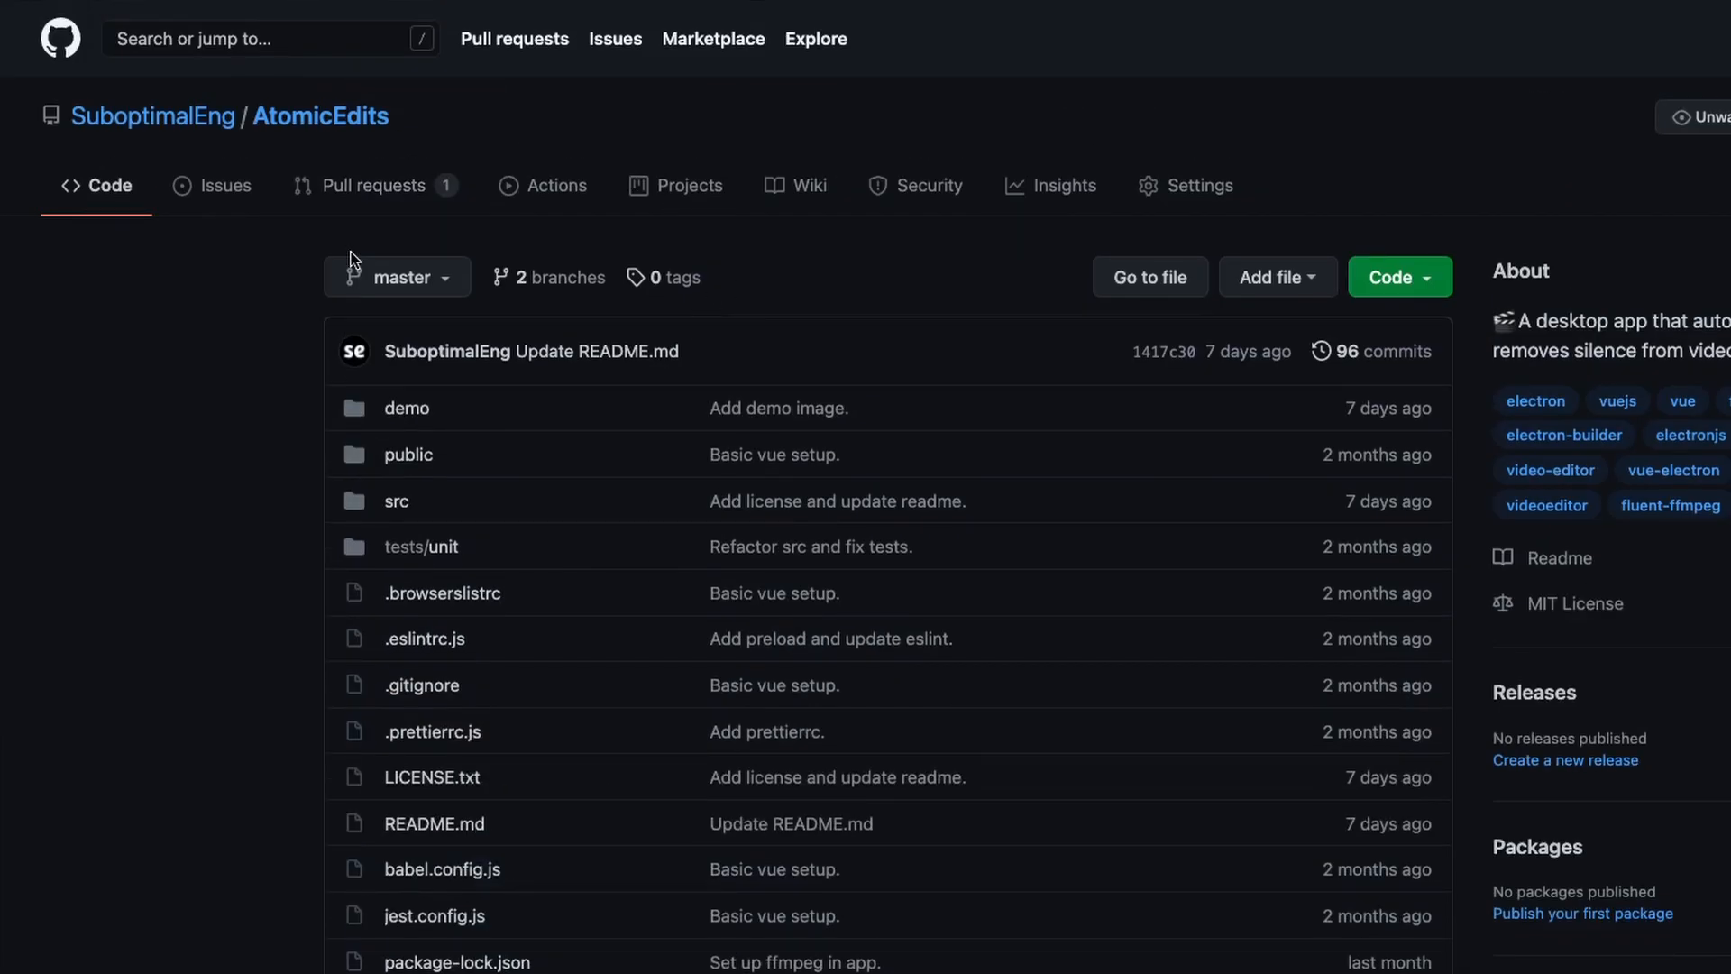
mouse_move(233, 355)
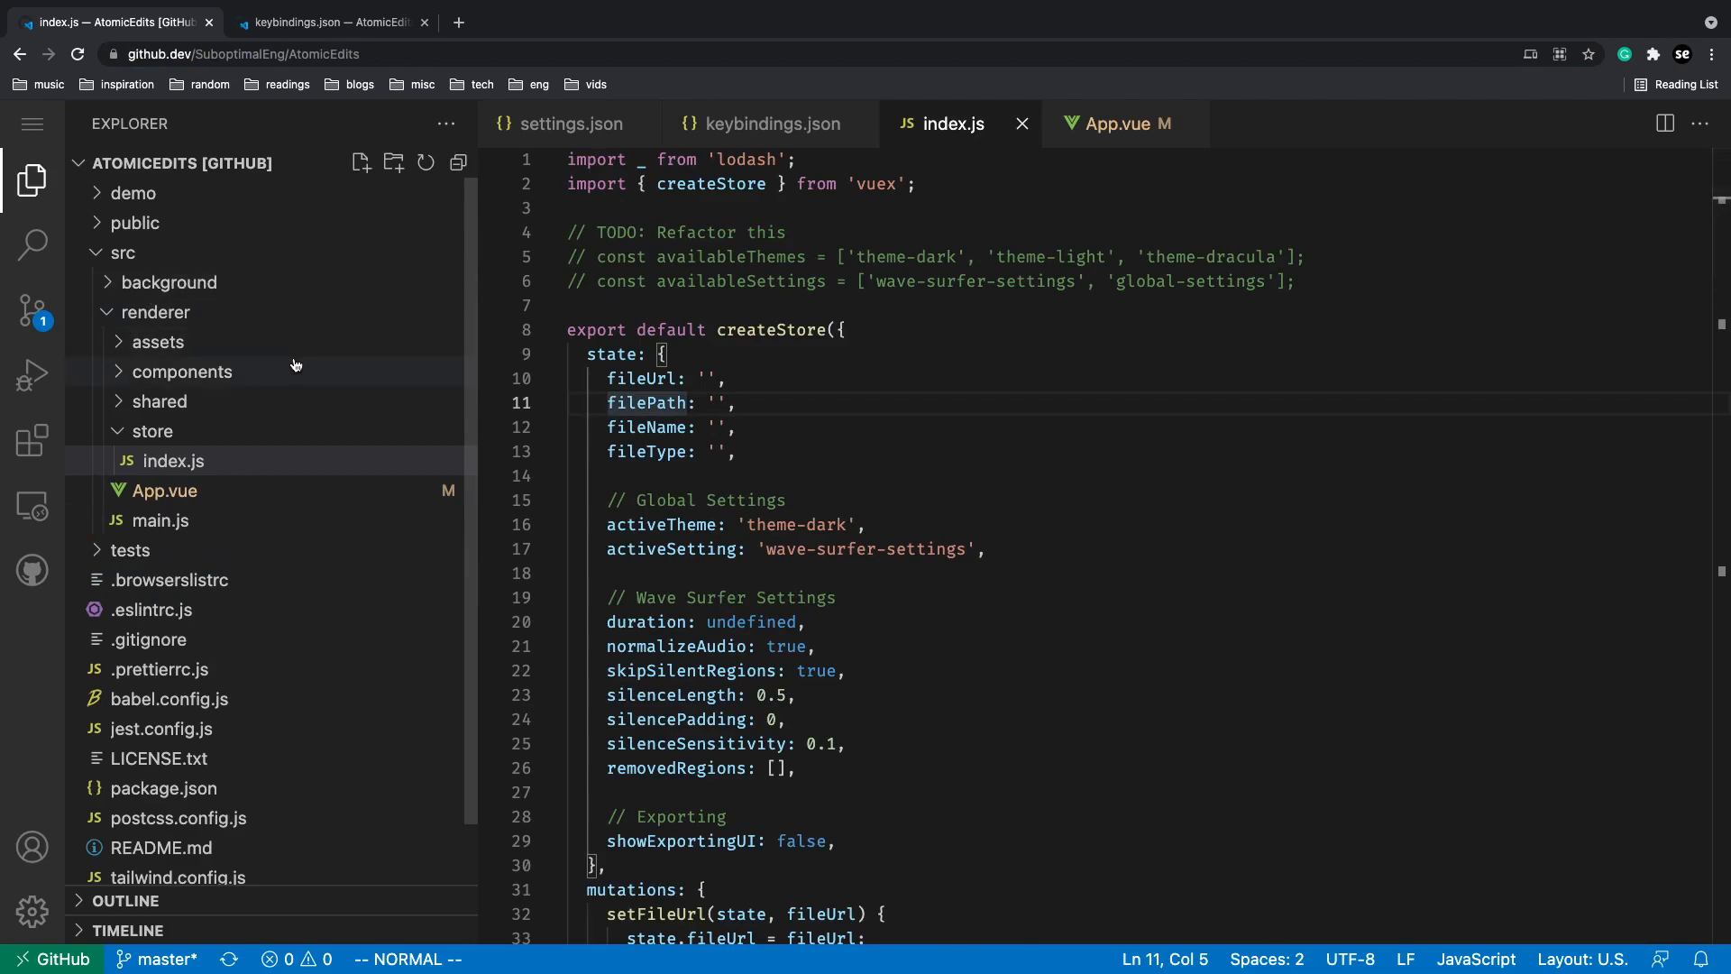
mouse_move(734, 367)
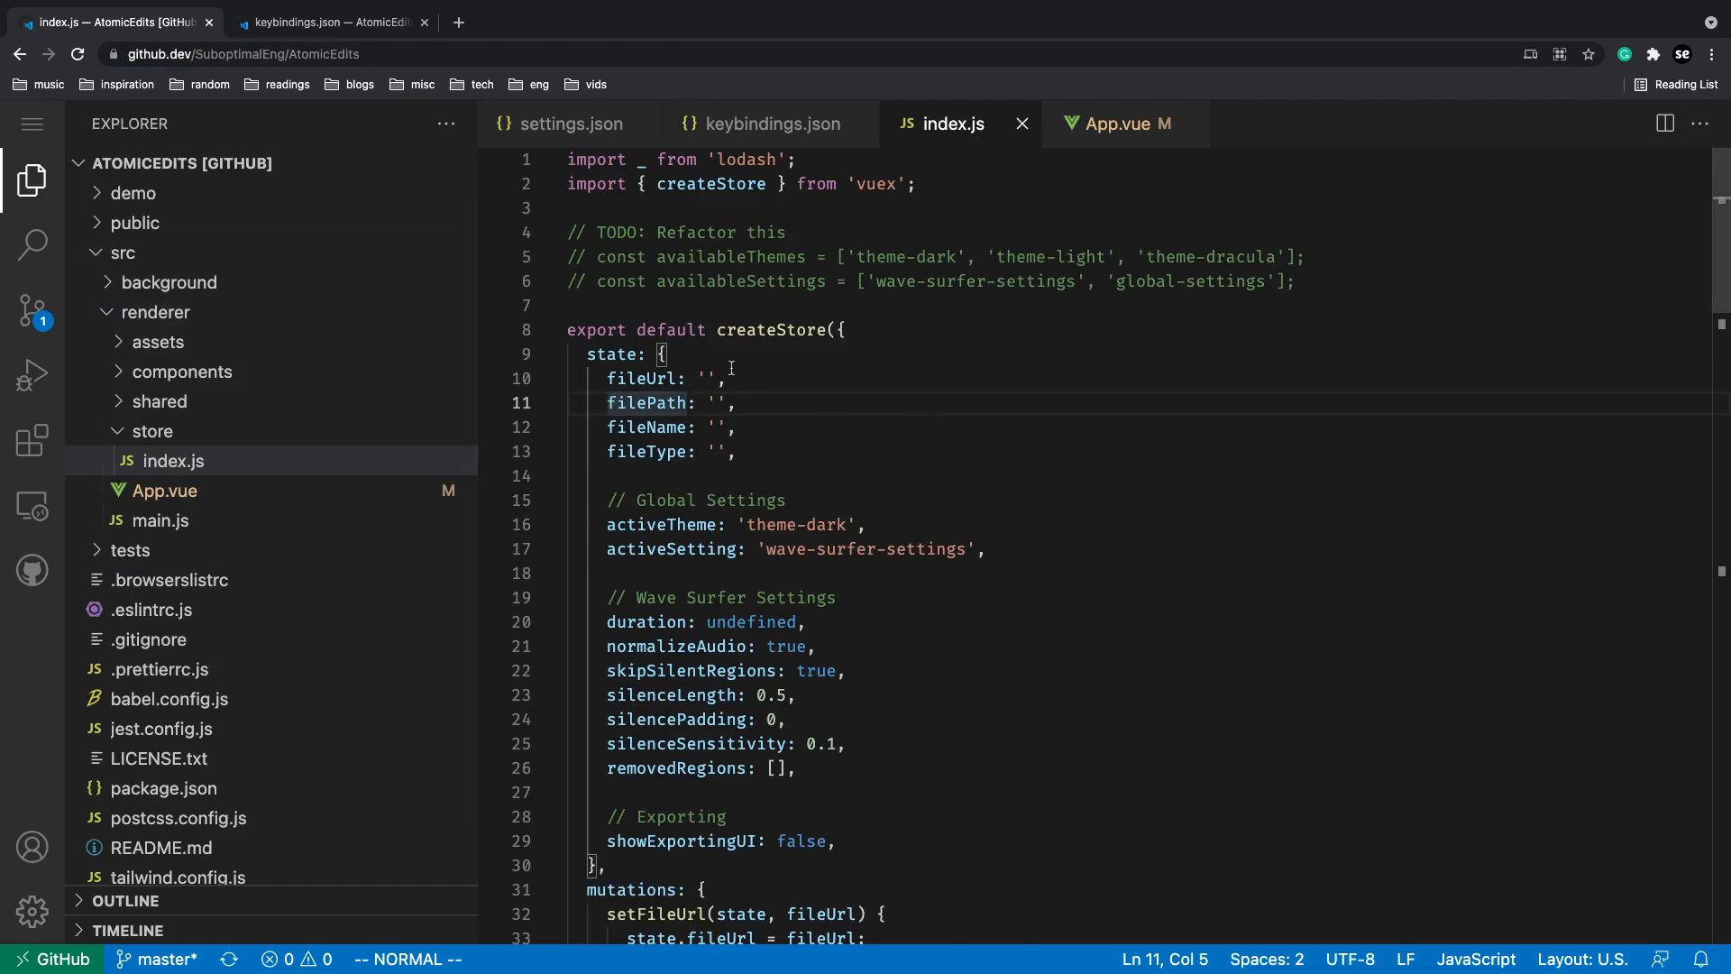
mouse_move(1125, 144)
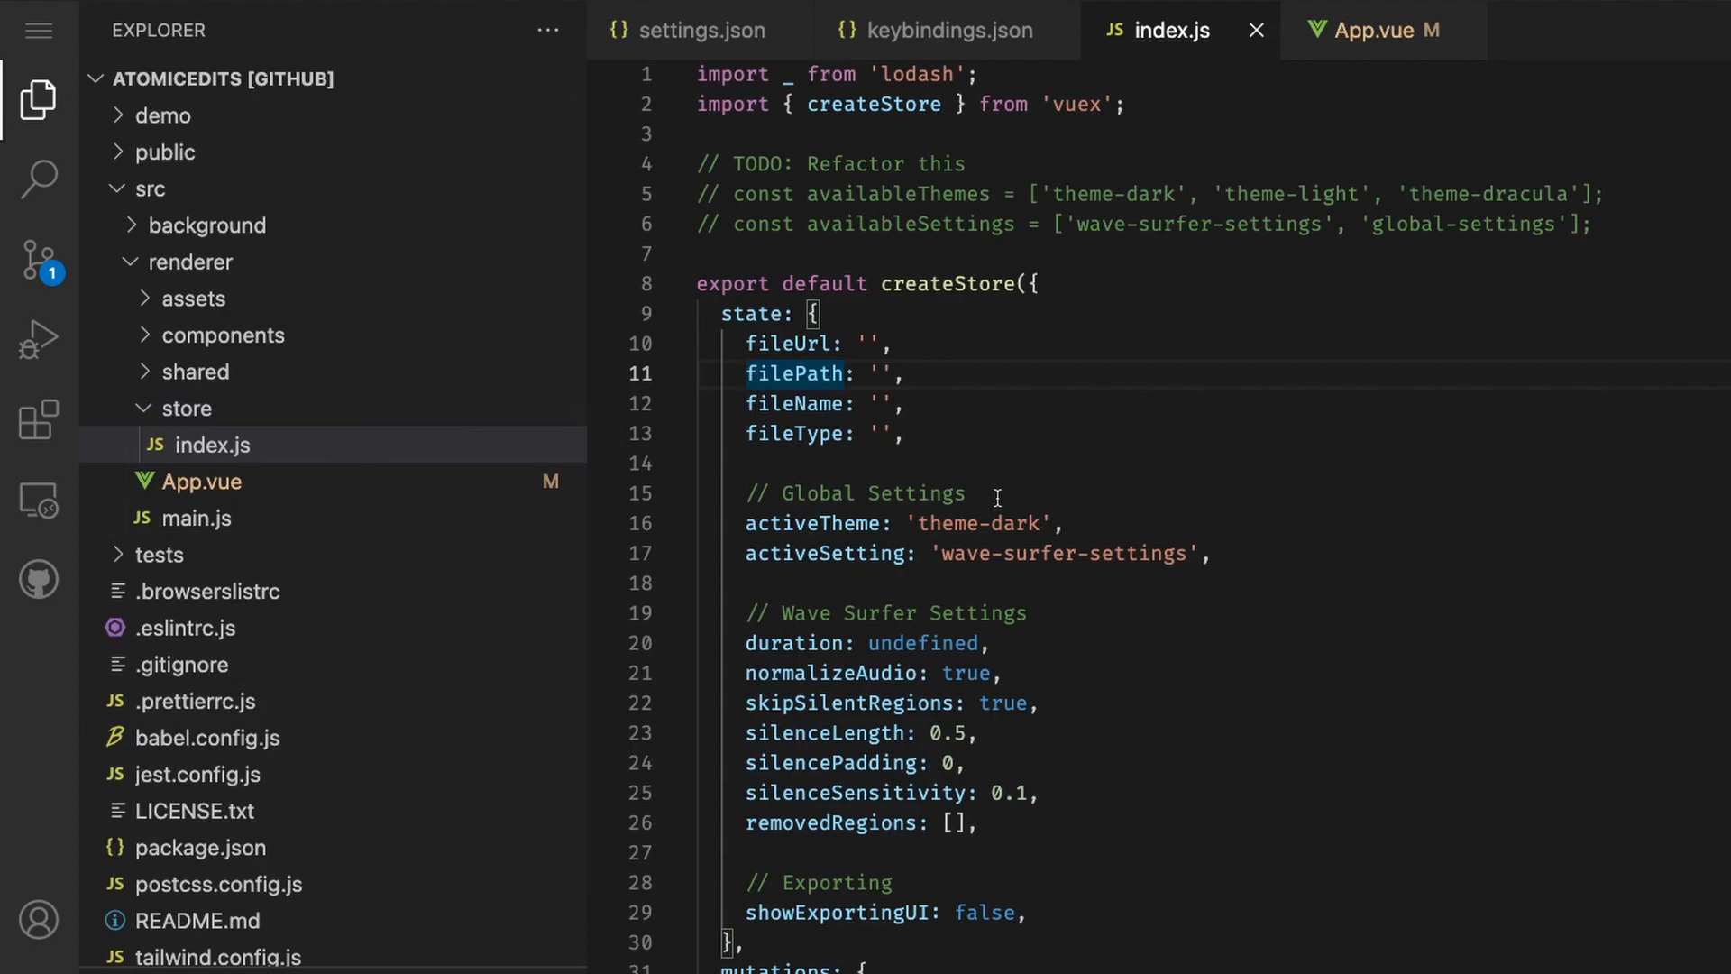
type("bab")
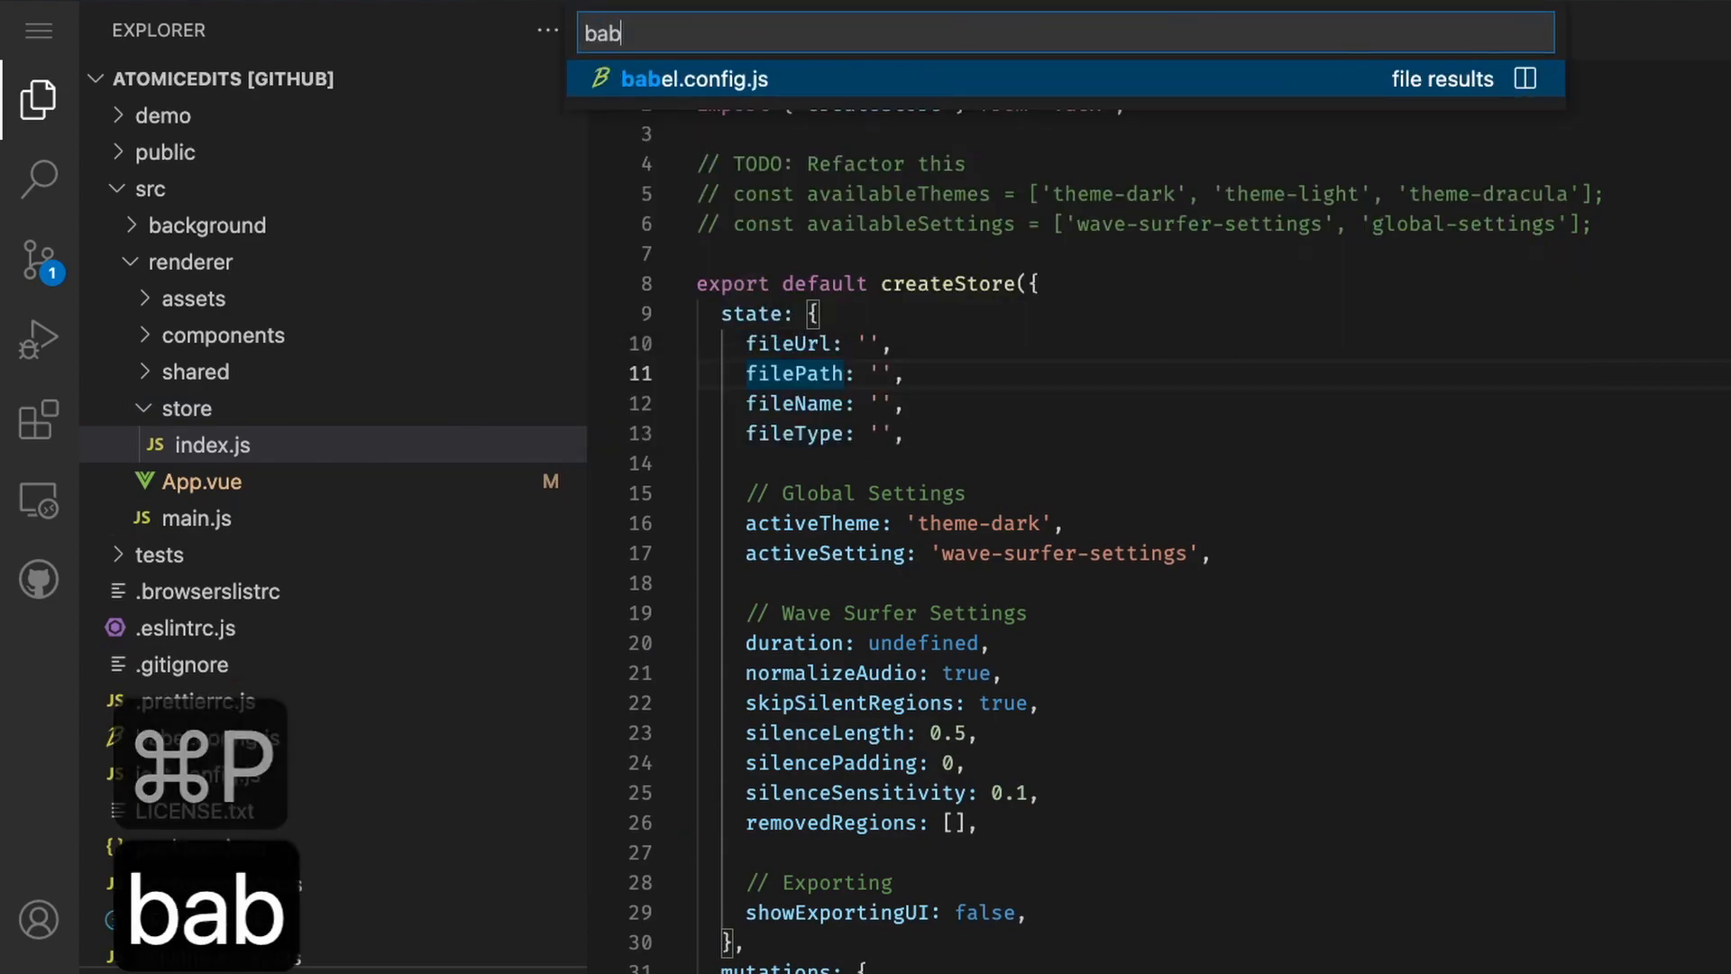
left_click(693, 78)
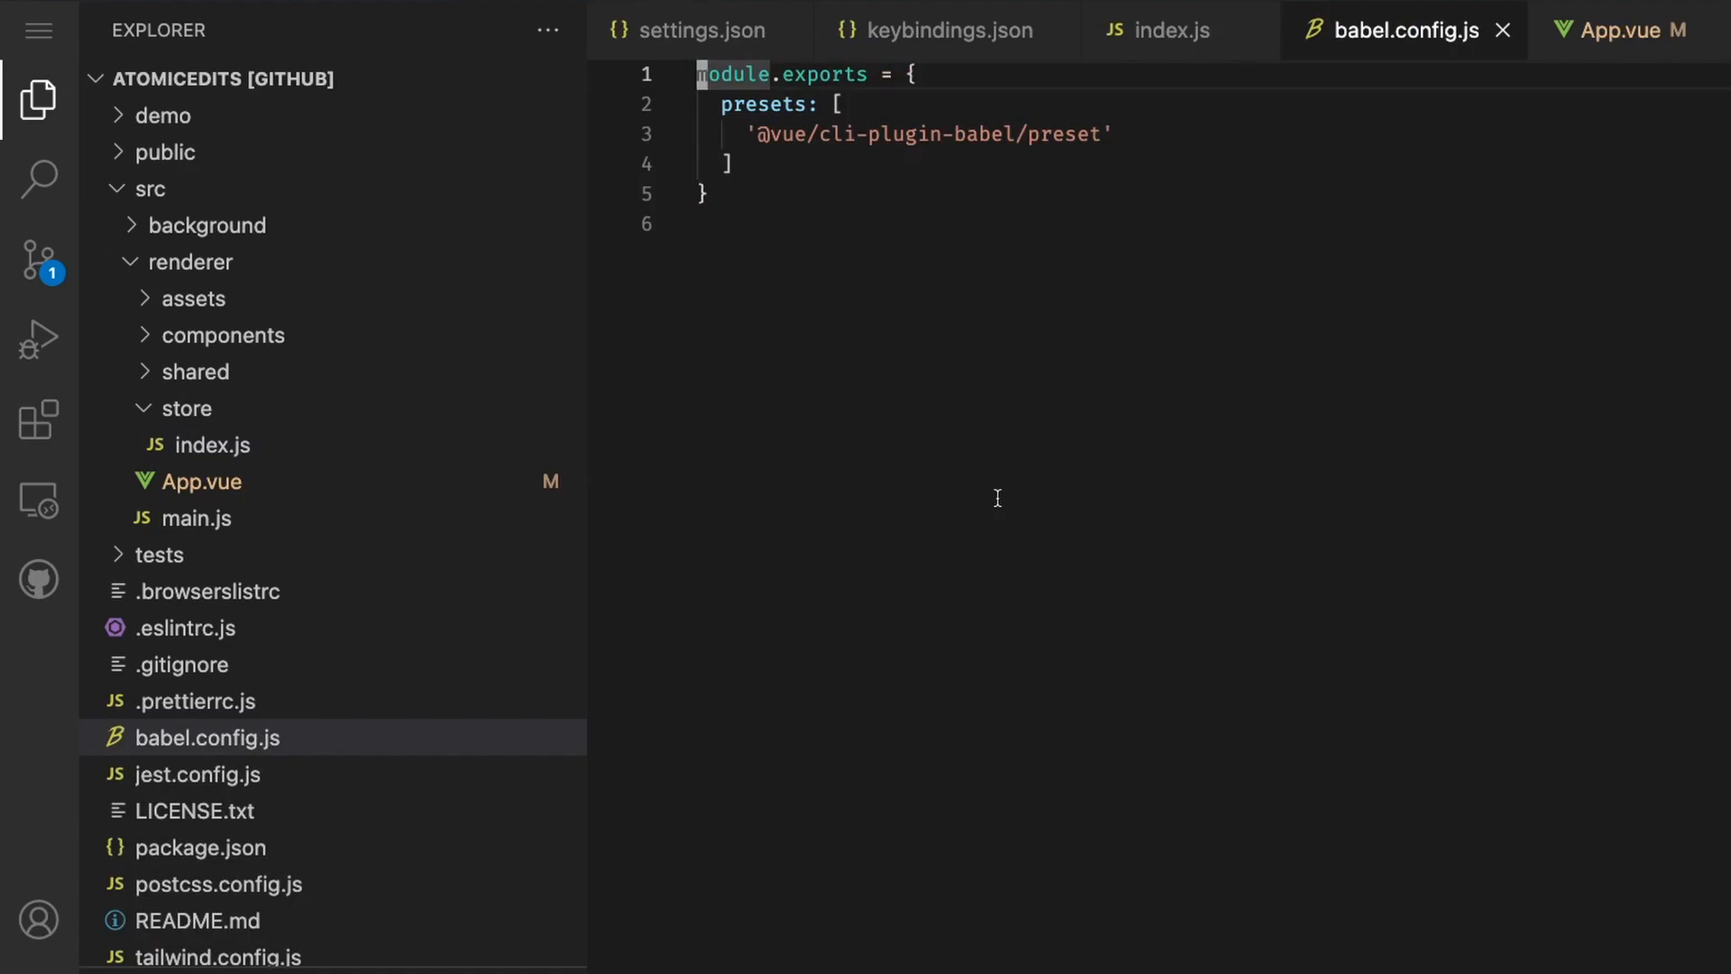
mouse_move(1499, 30)
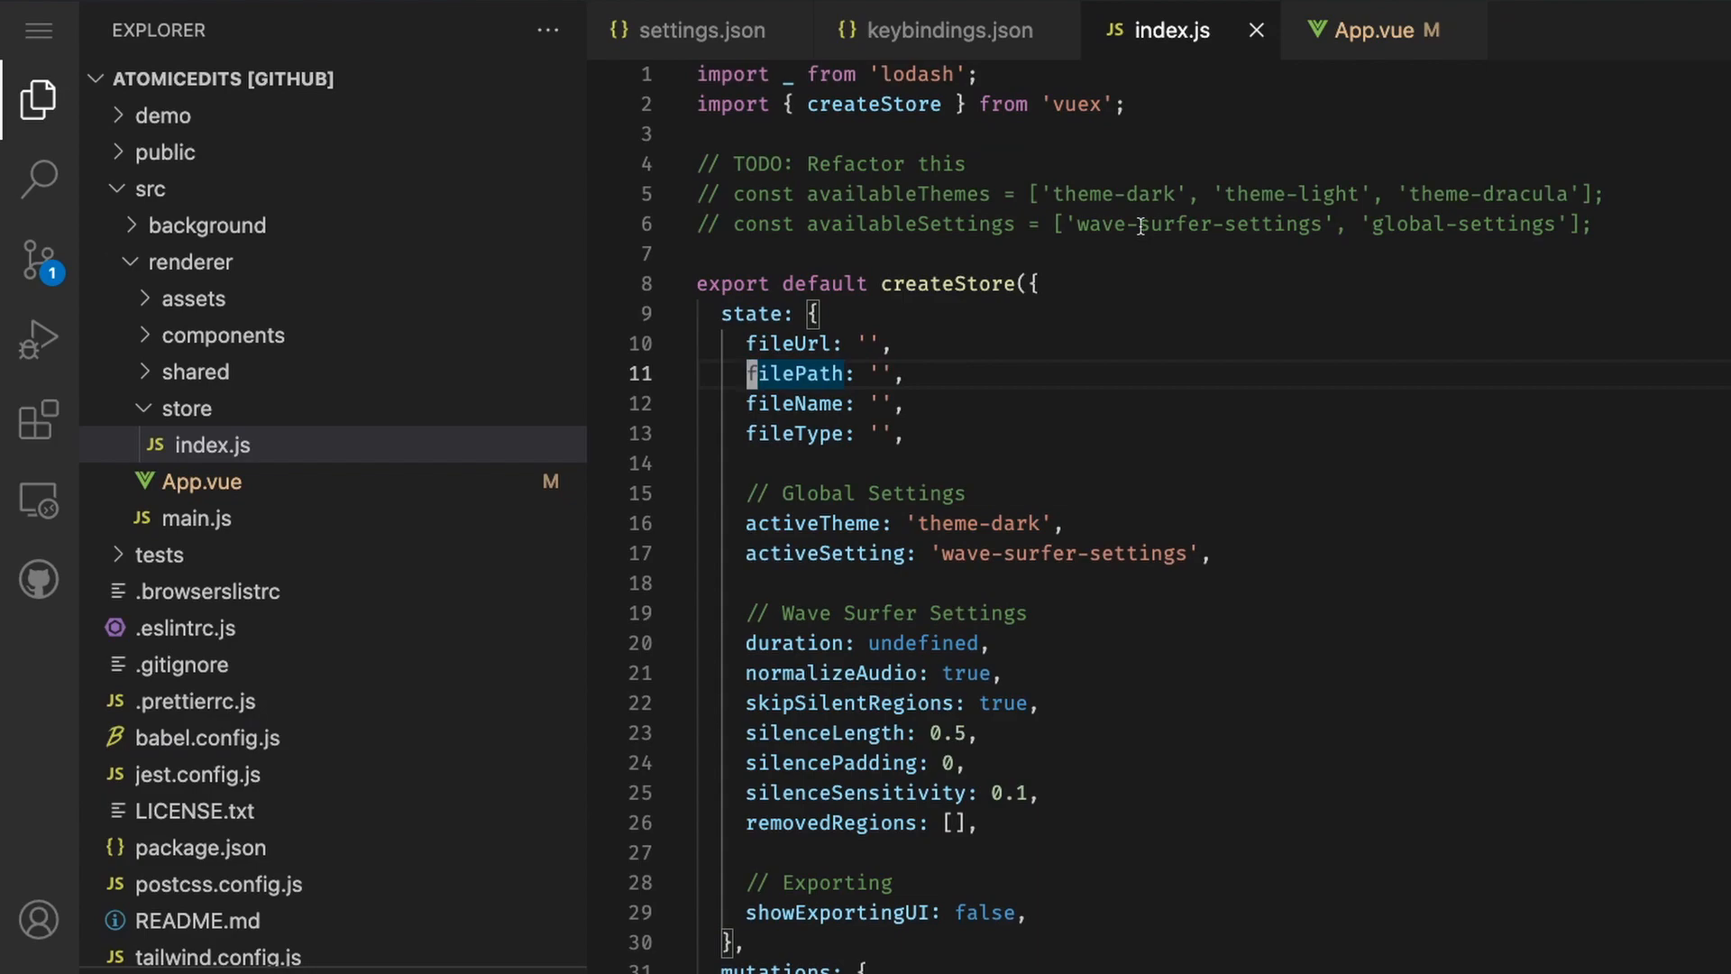
mouse_move(1141, 226)
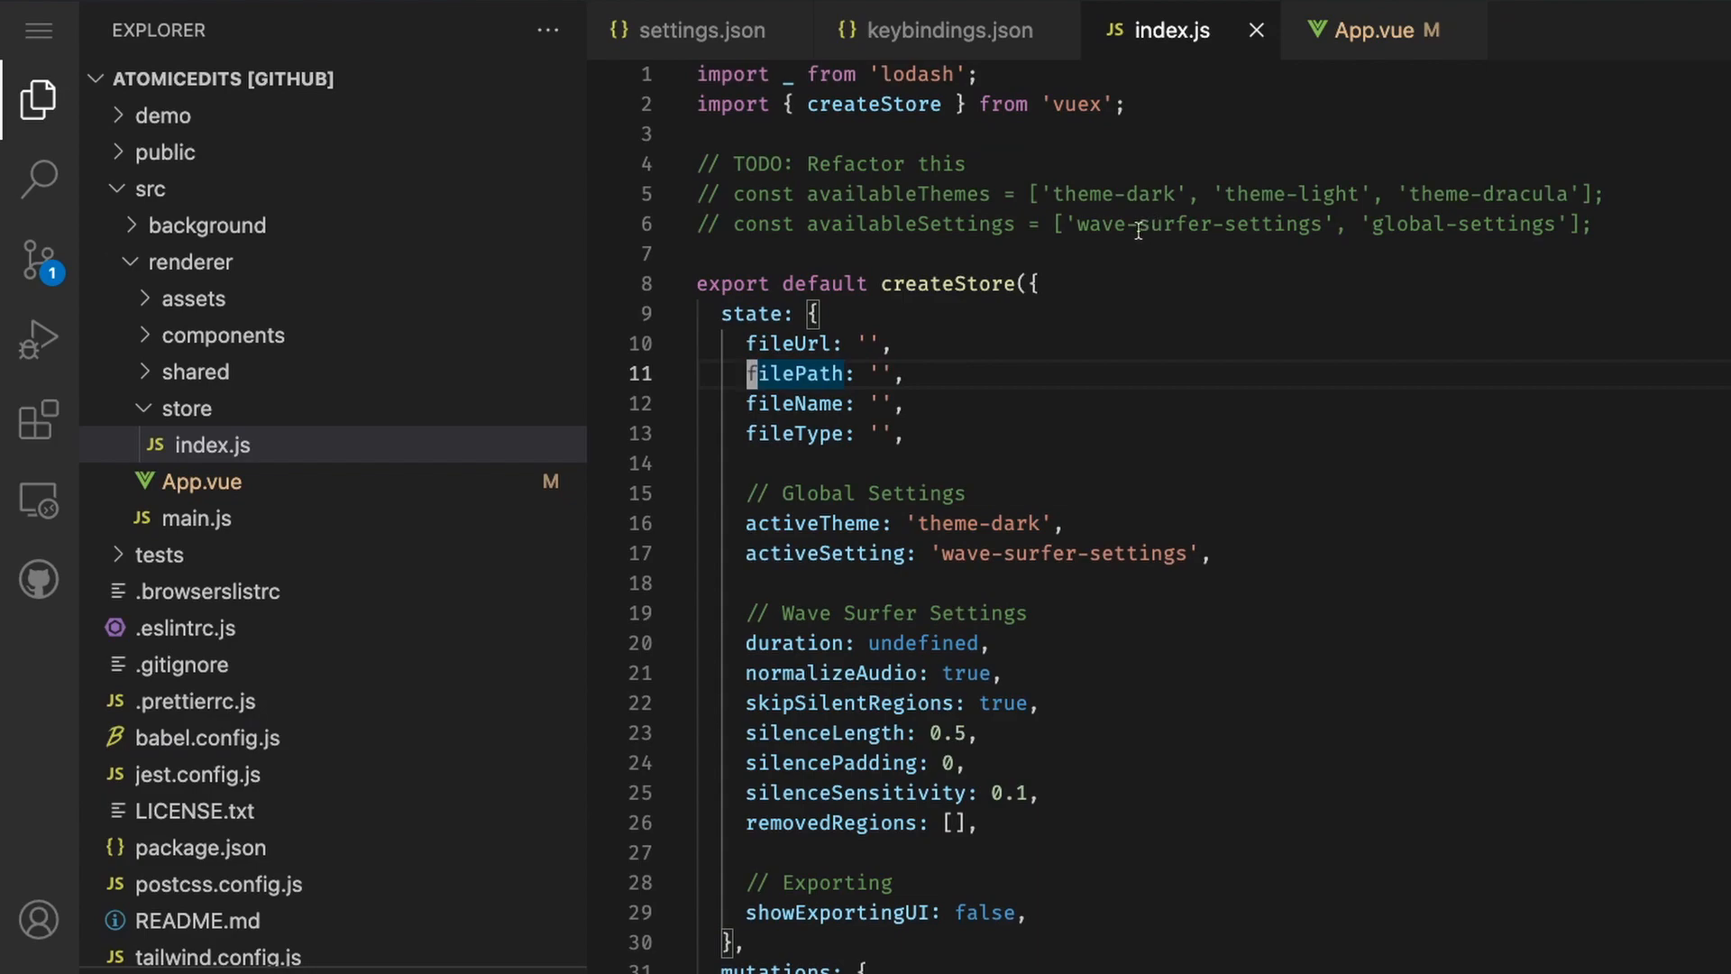
- Review the custom keybindings.json and settings.json, then list the installed extensions file-icons, Vim and vue
left_click(941, 30)
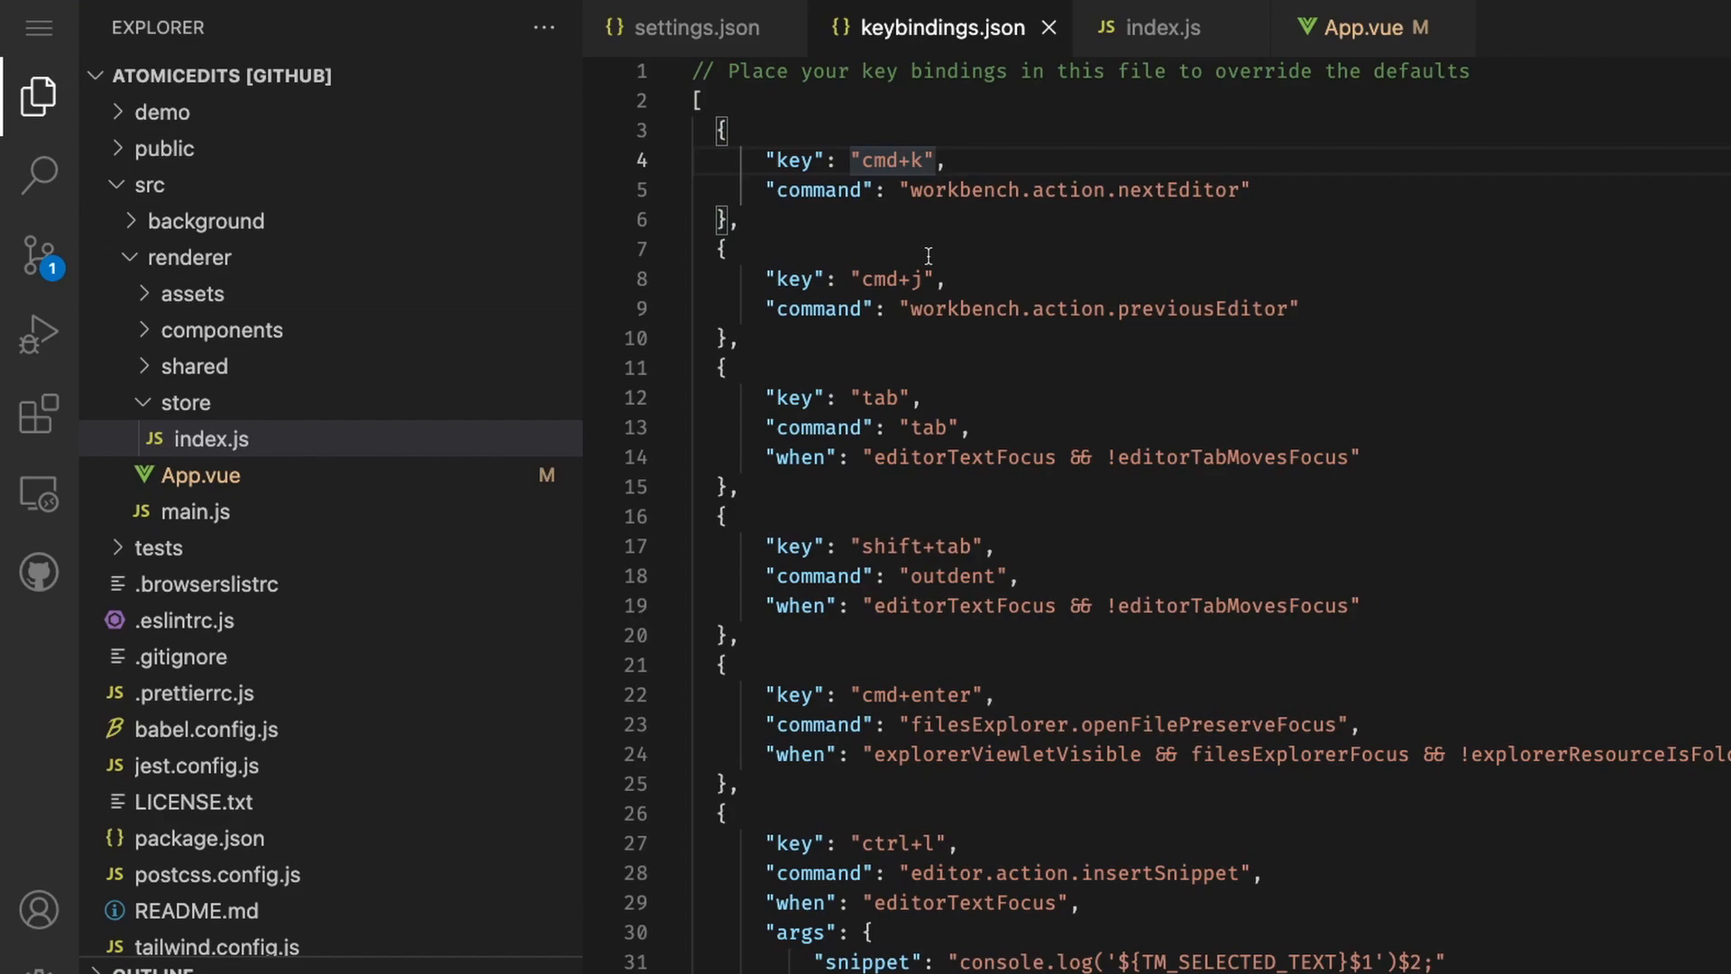
key("Cmd+Shift+P")
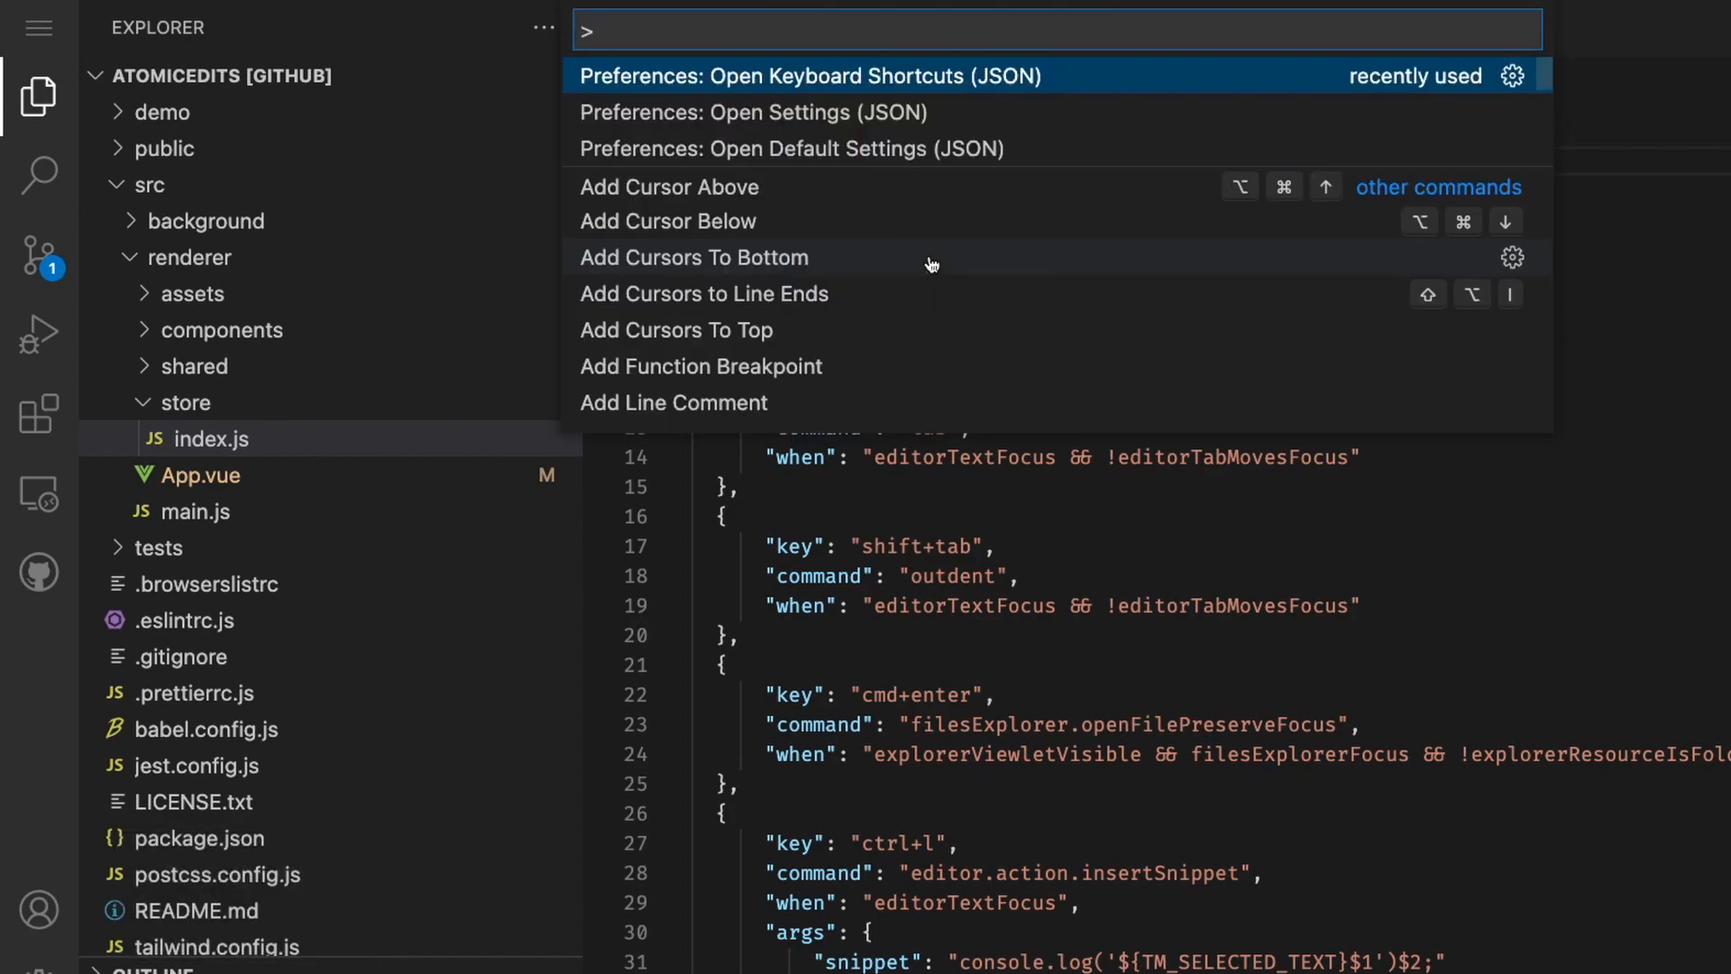
type("keyboard")
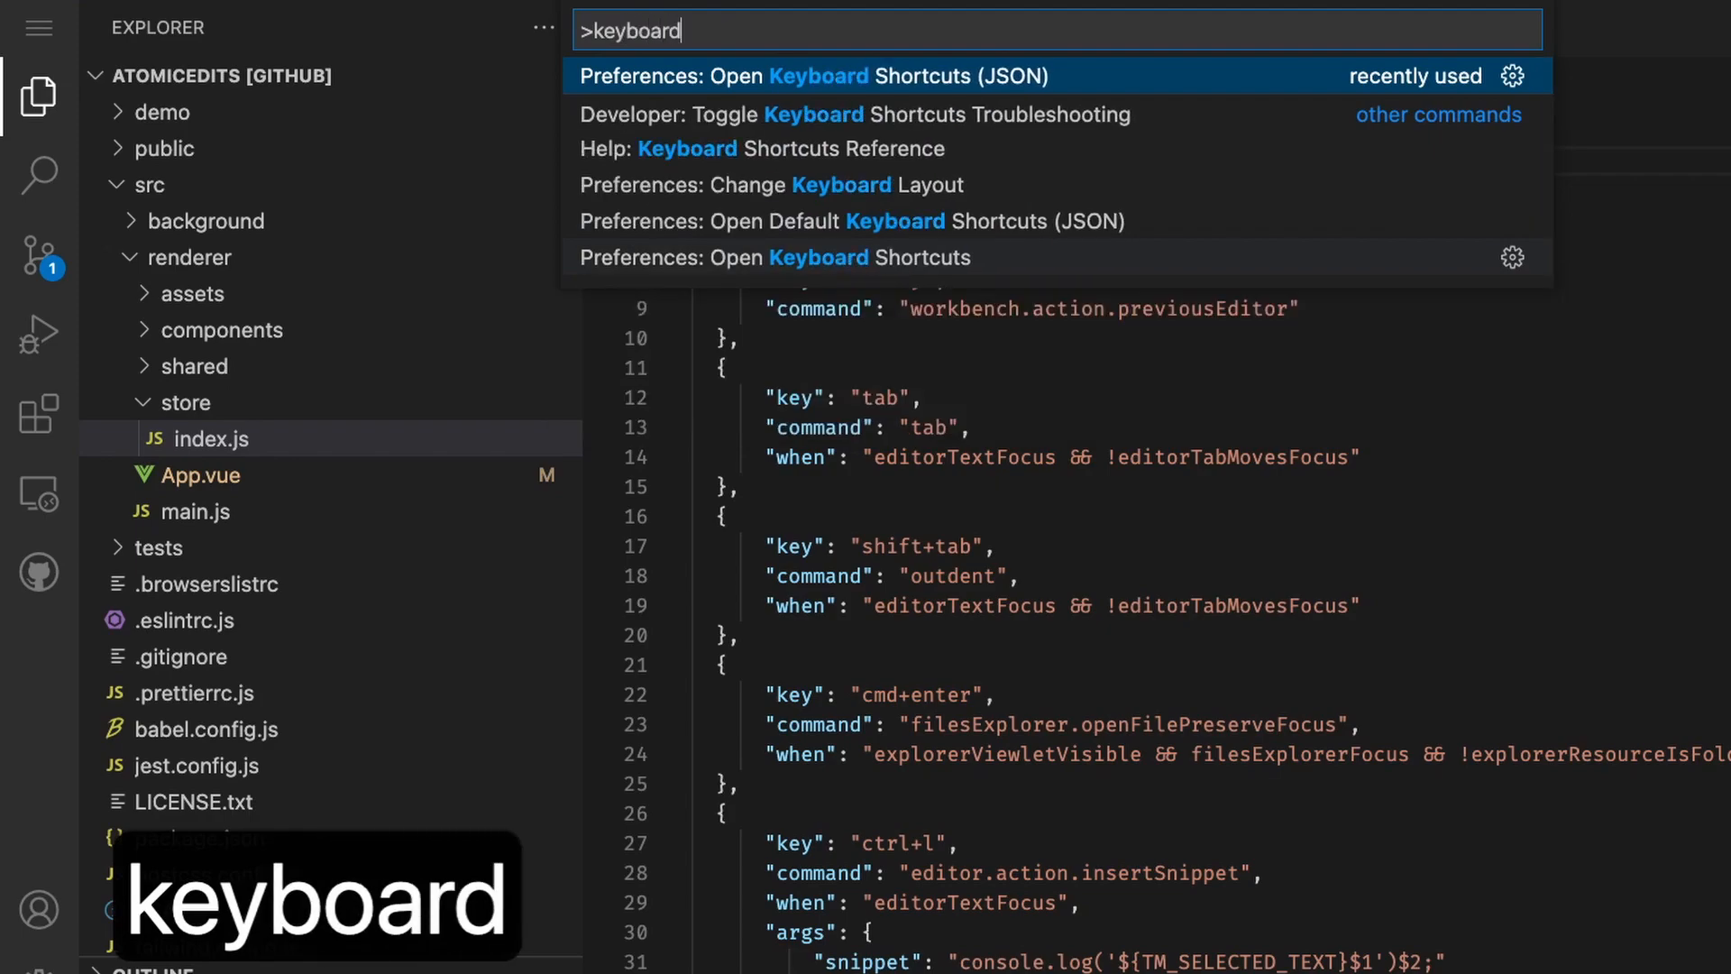
left_click(806, 75)
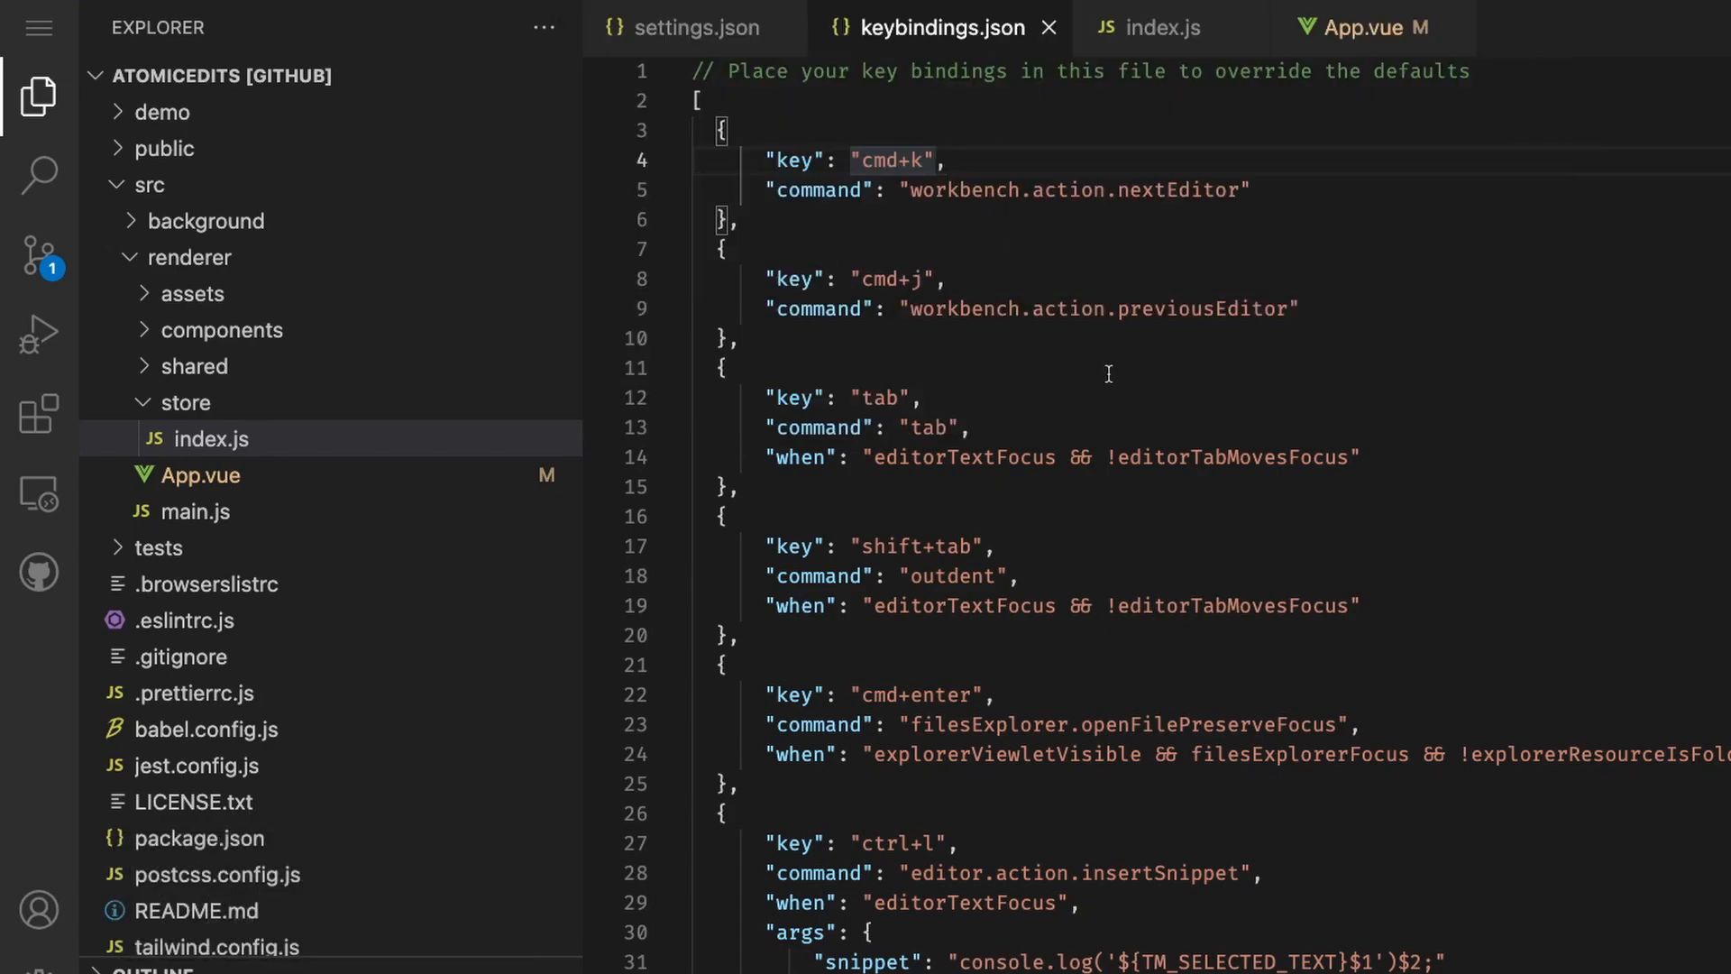
left_click_drag(722, 129, 883, 309)
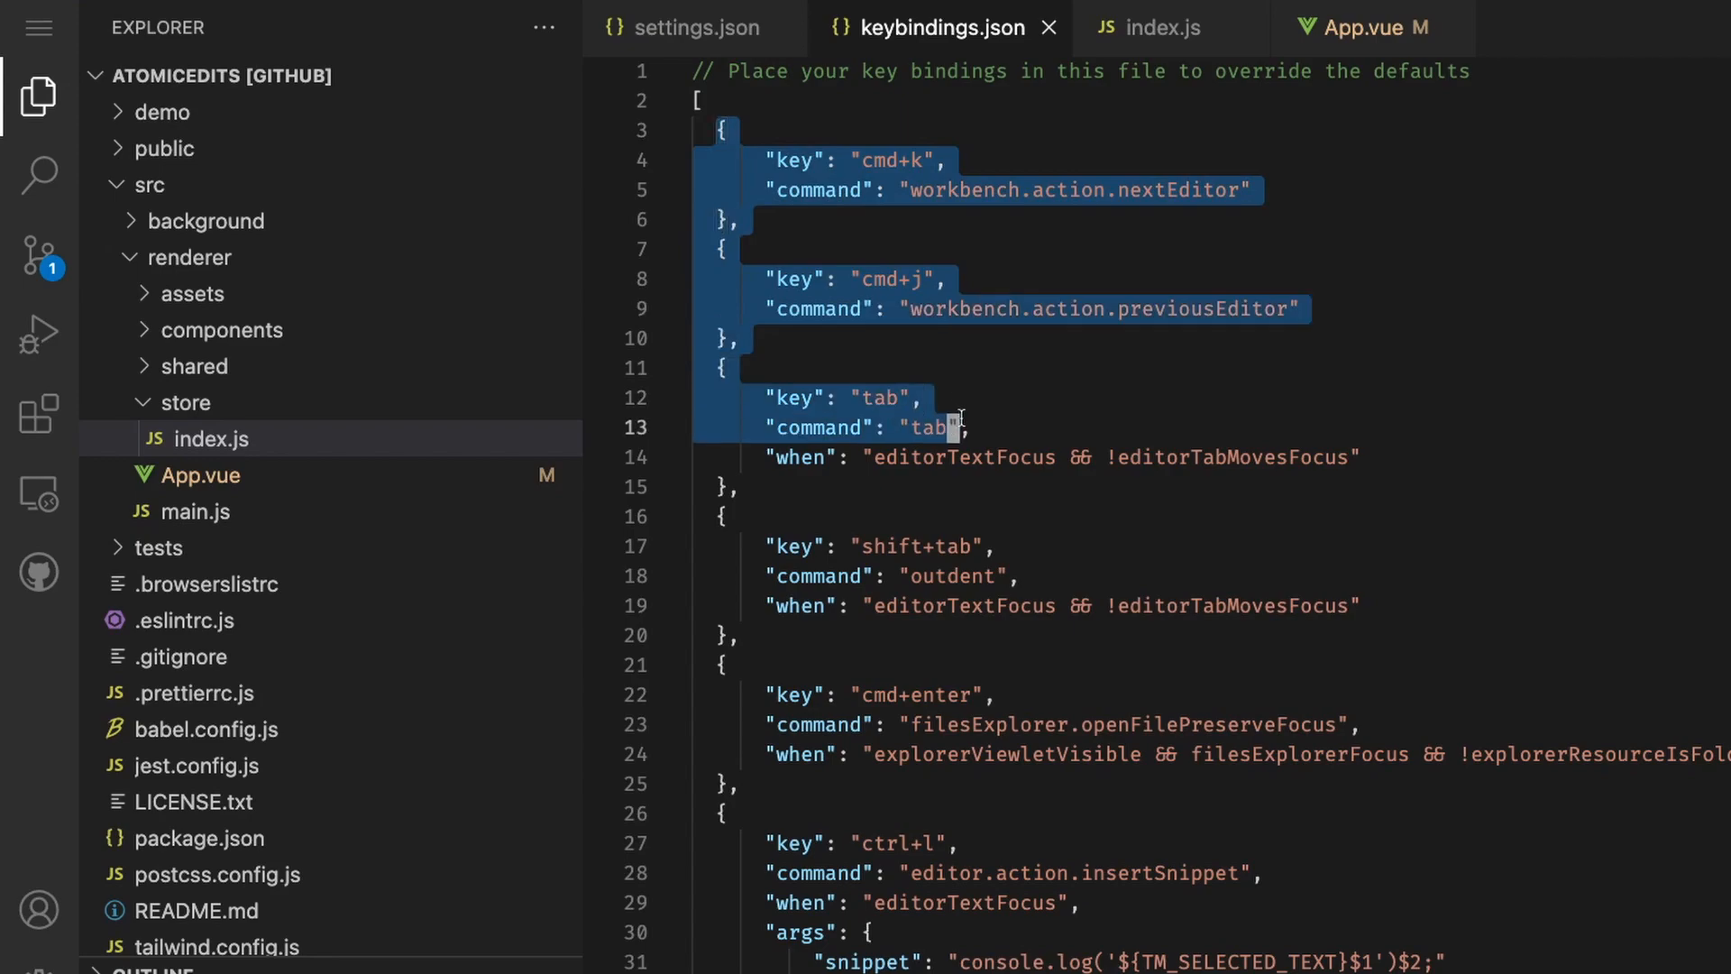
left_click(697, 28)
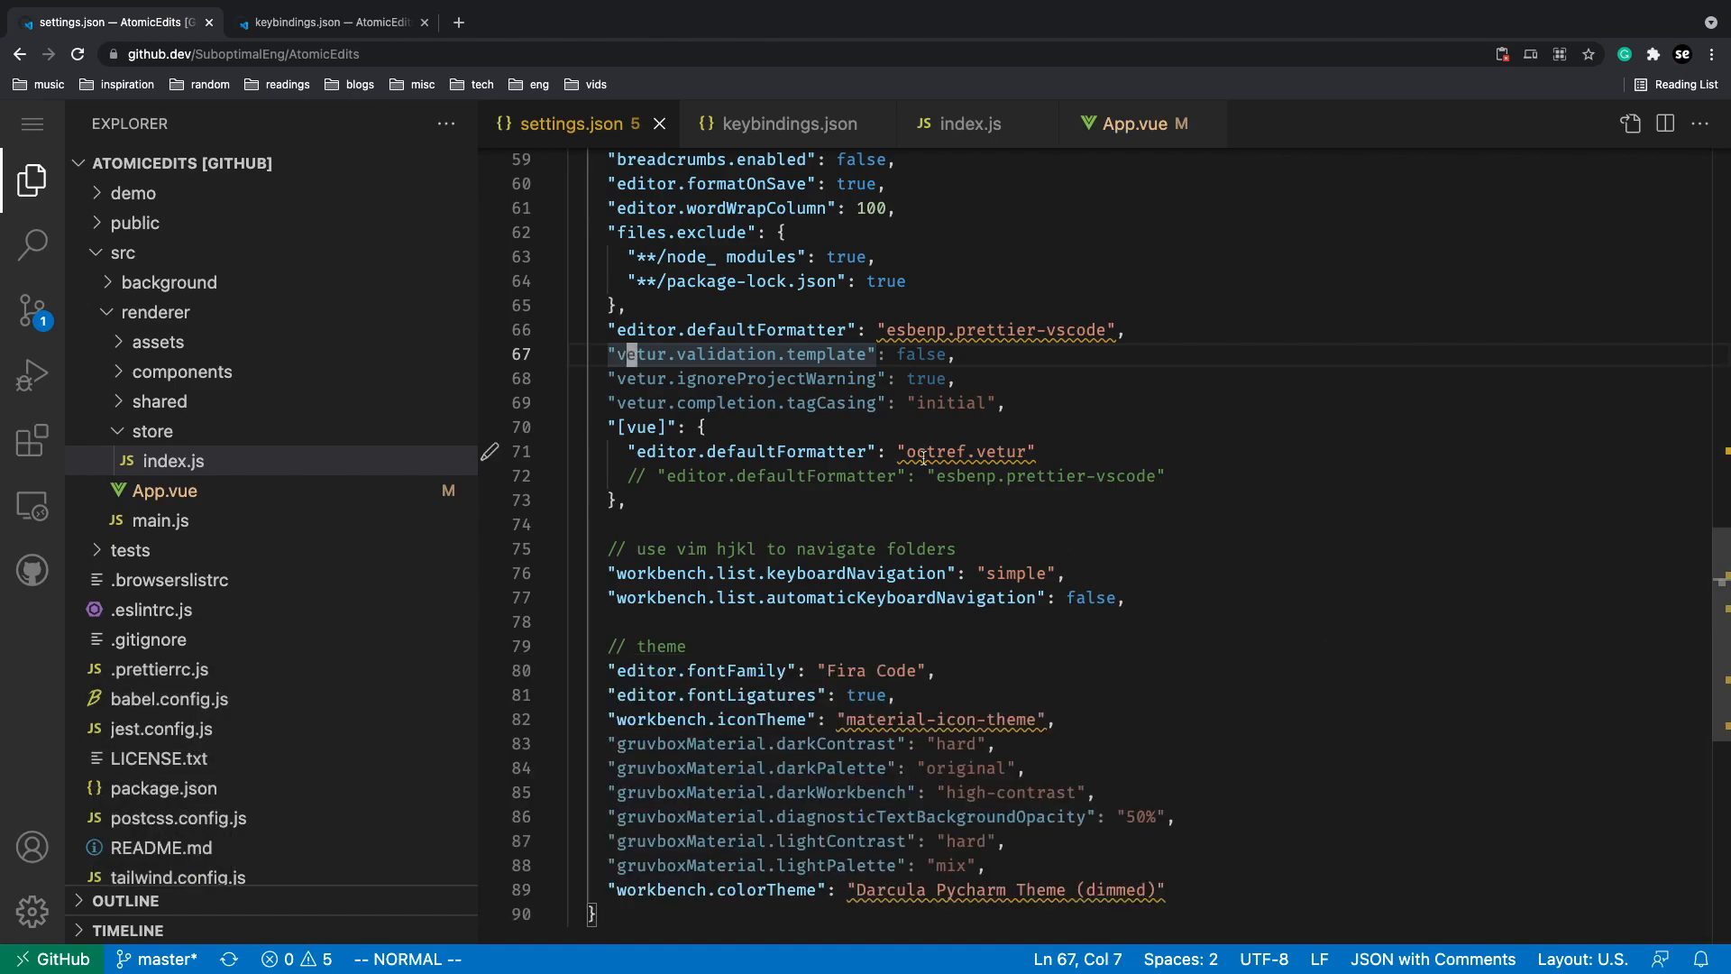
left_click(33, 440)
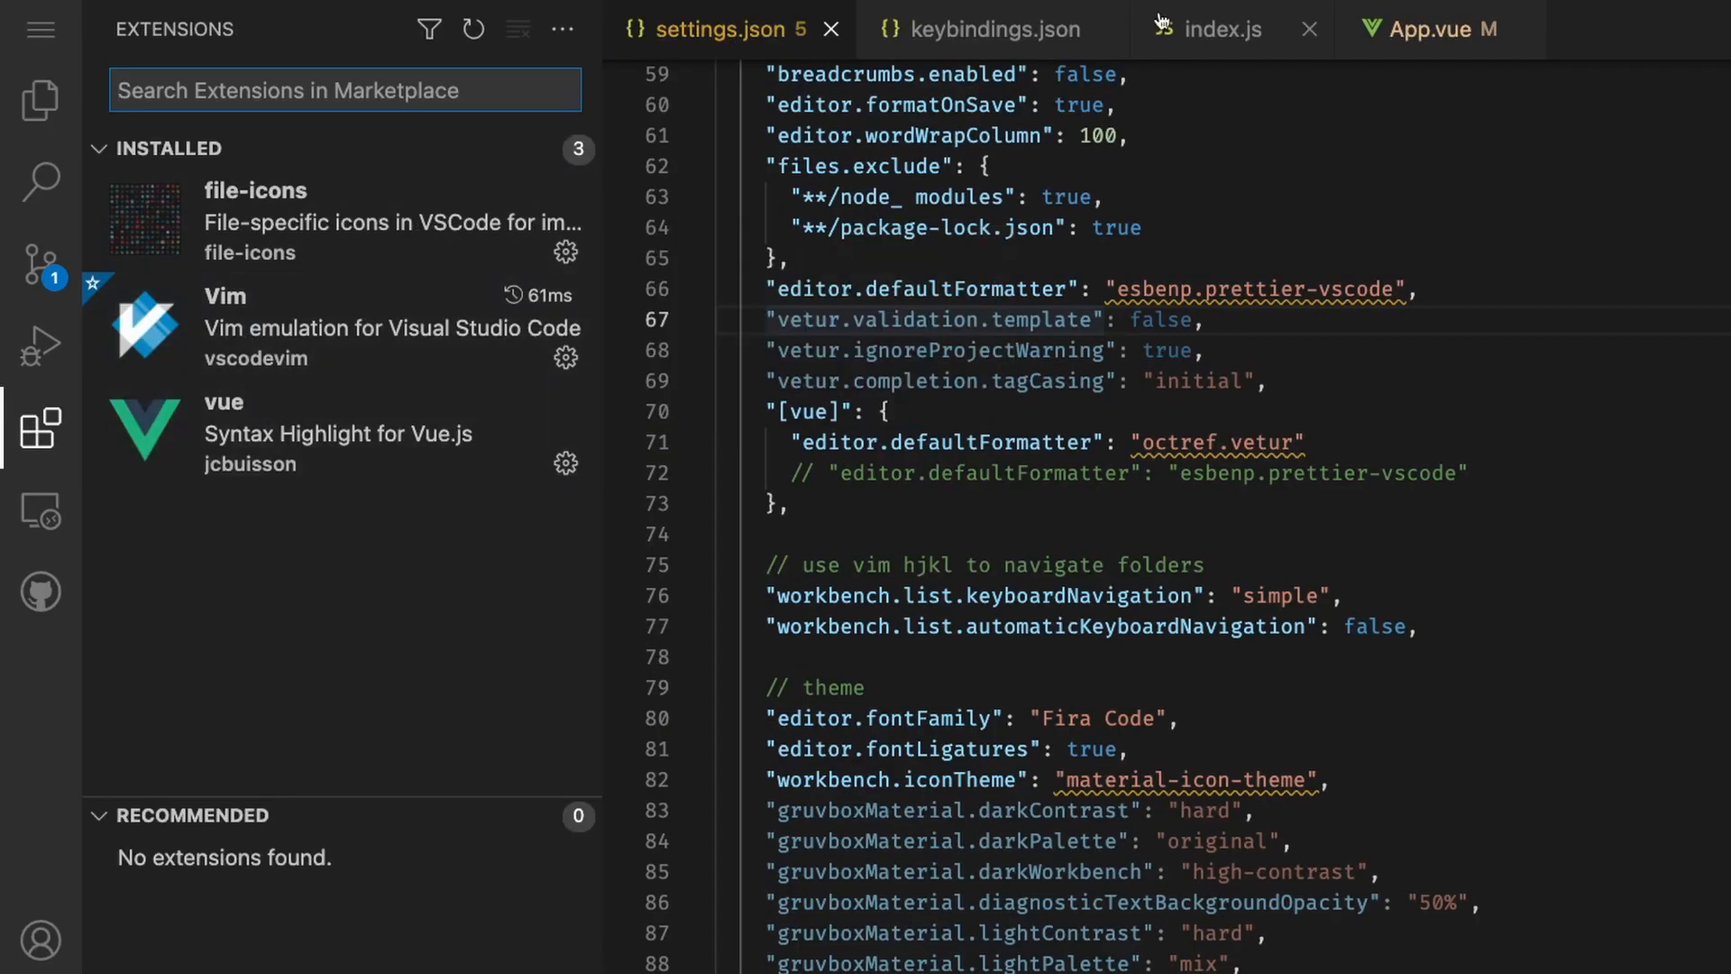
- View the file-icons extension details page, then show the Explorer file tree again
left_click(1437, 29)
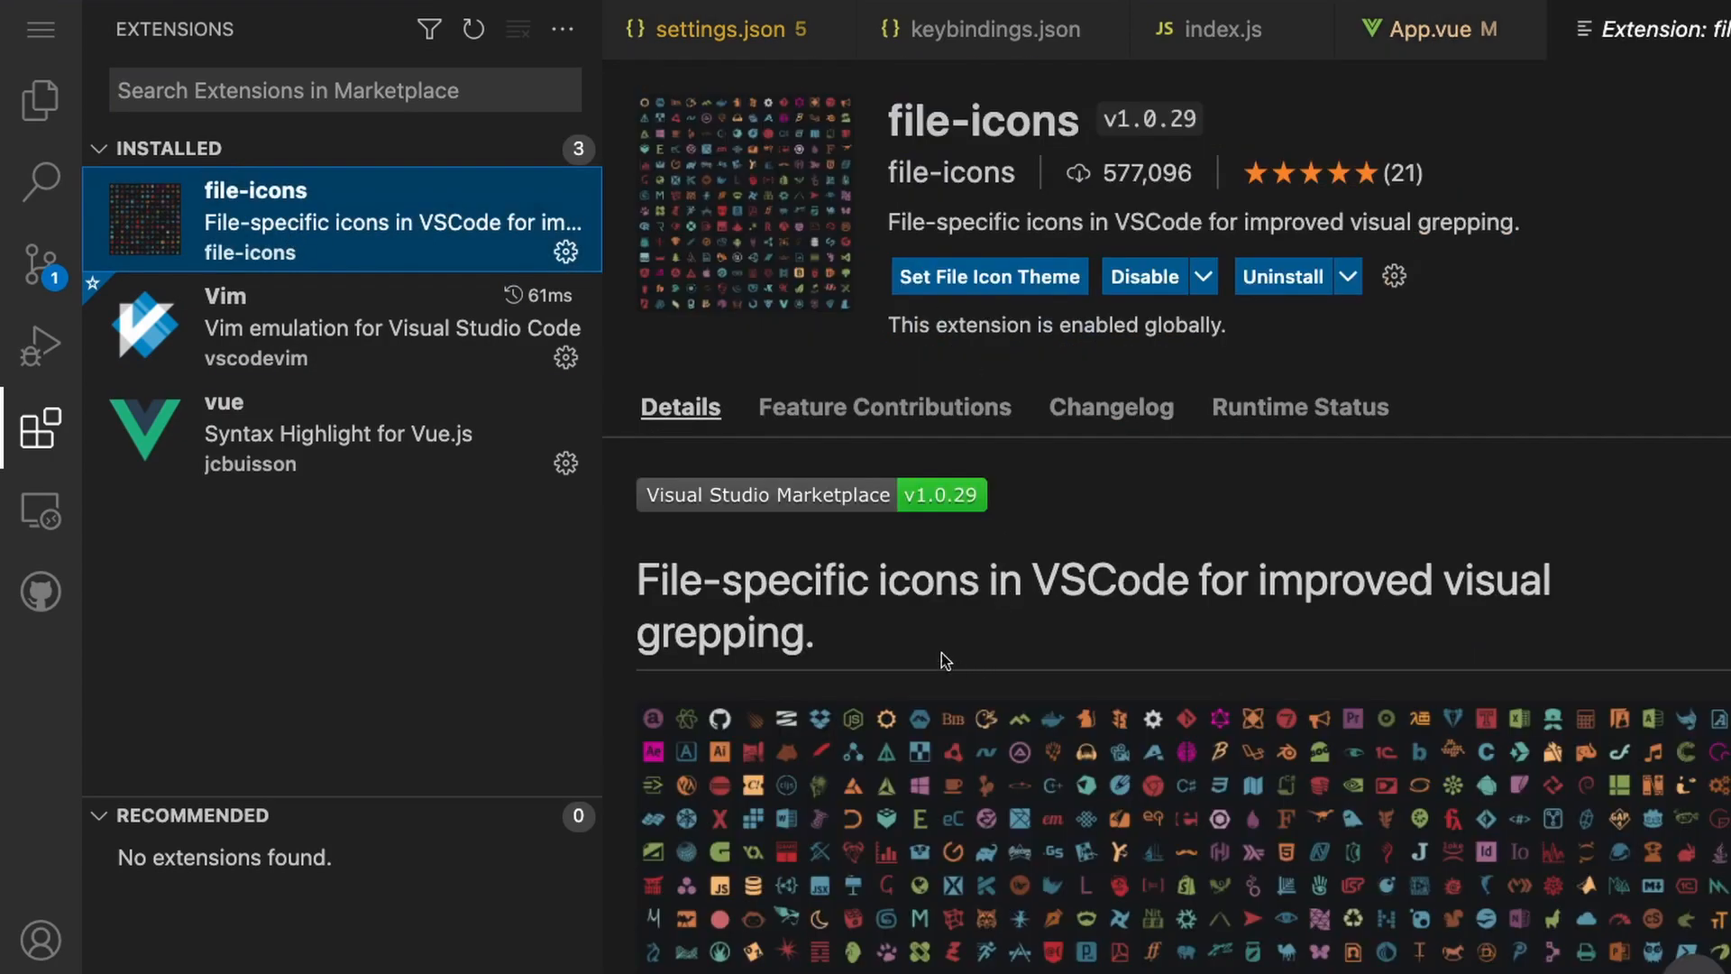
left_click(40, 100)
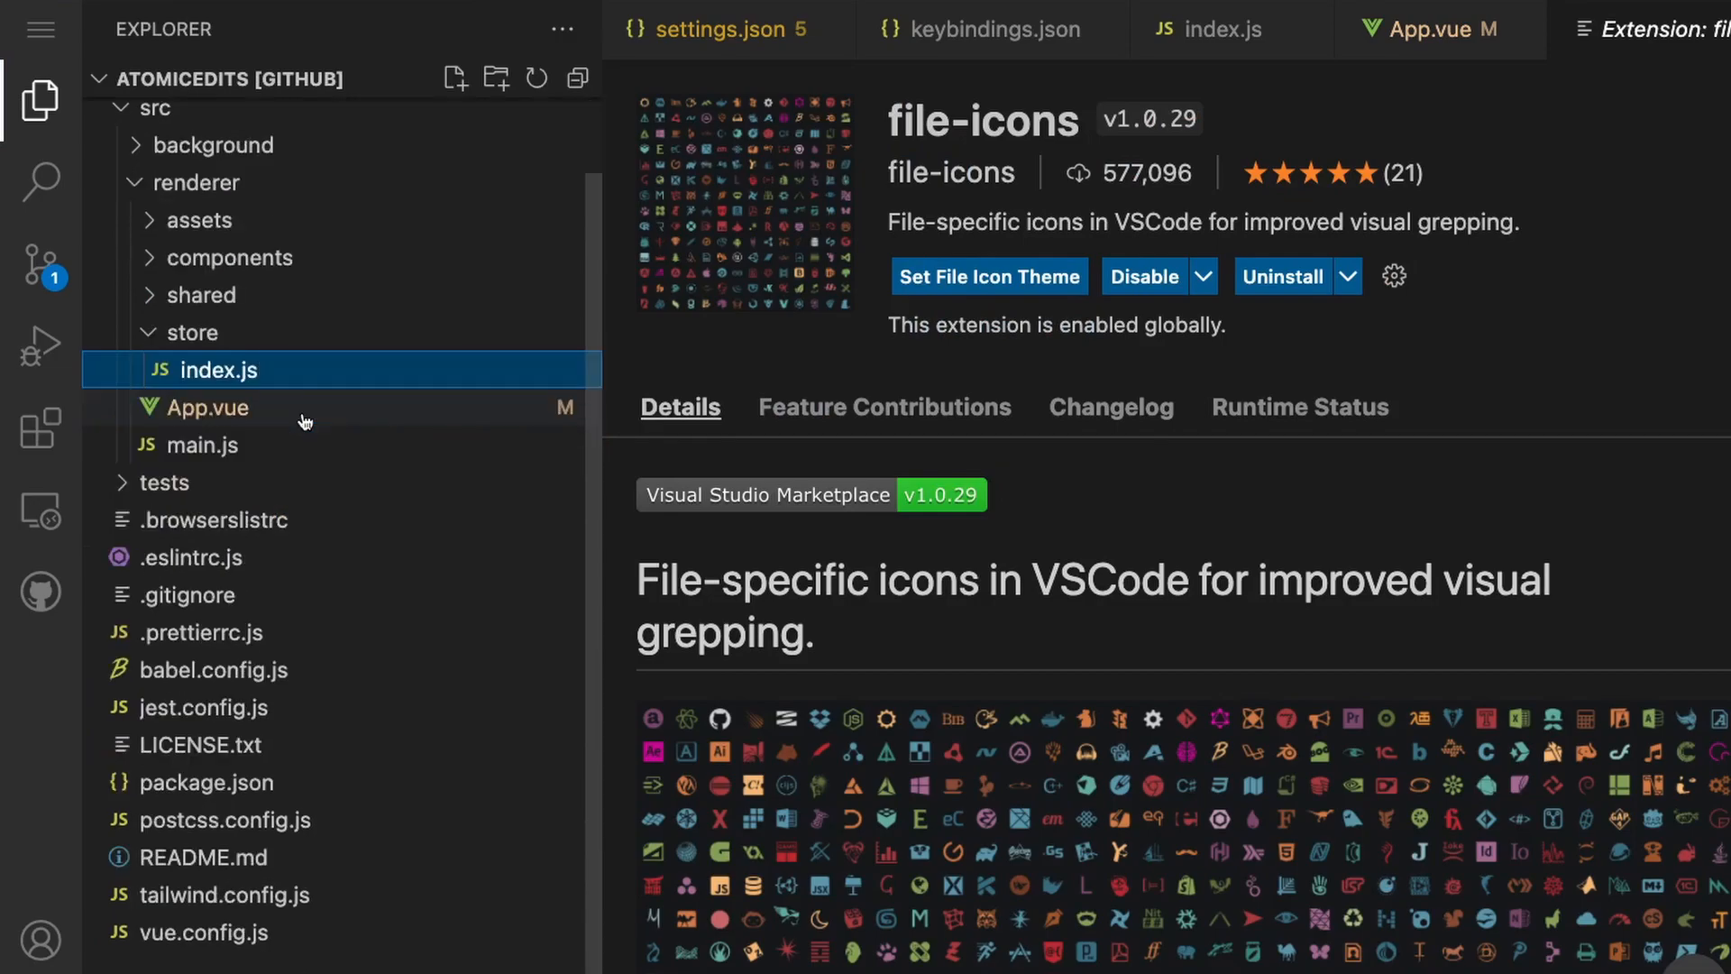
mouse_move(151, 659)
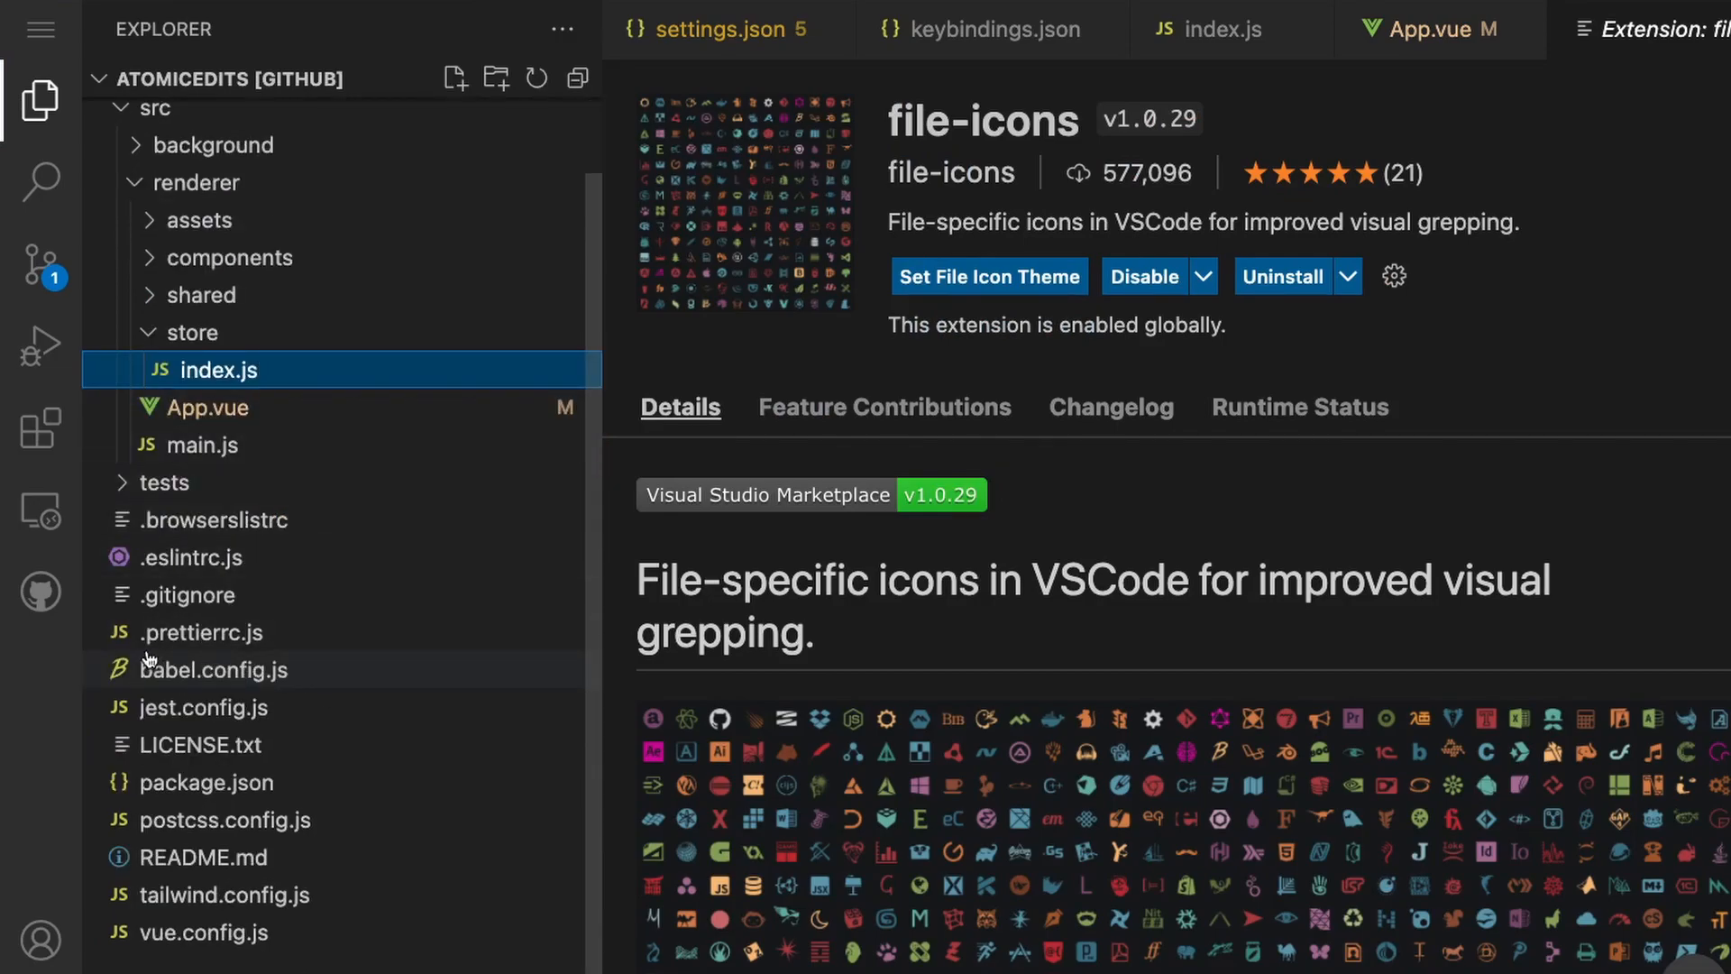